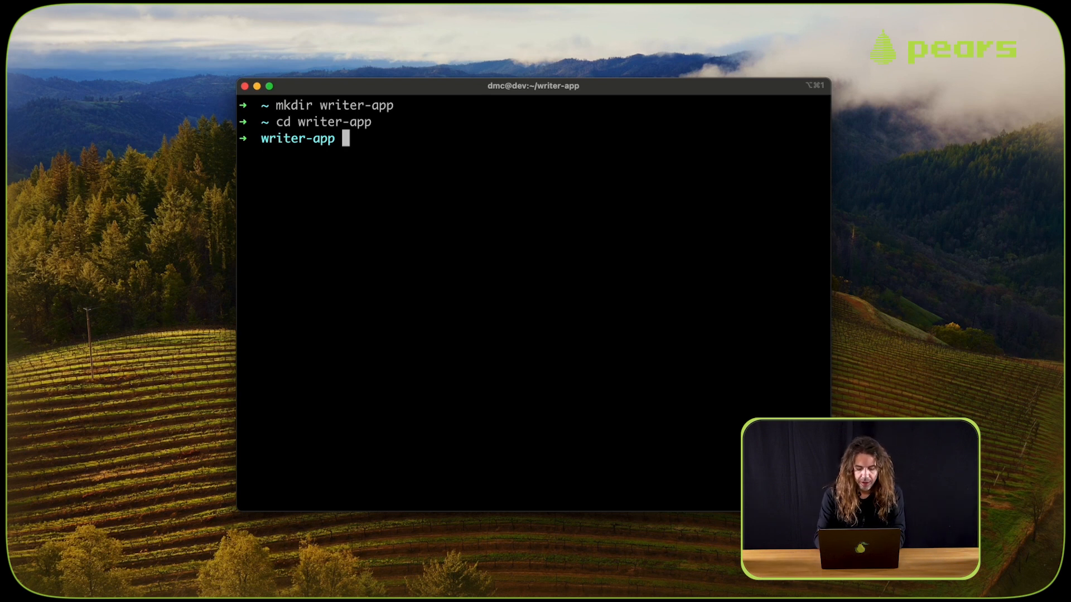
Step: Run pear init -y -t terminal in writer-app to scaffold package.json and index.js
{"action": "type", "text": "pear init"}
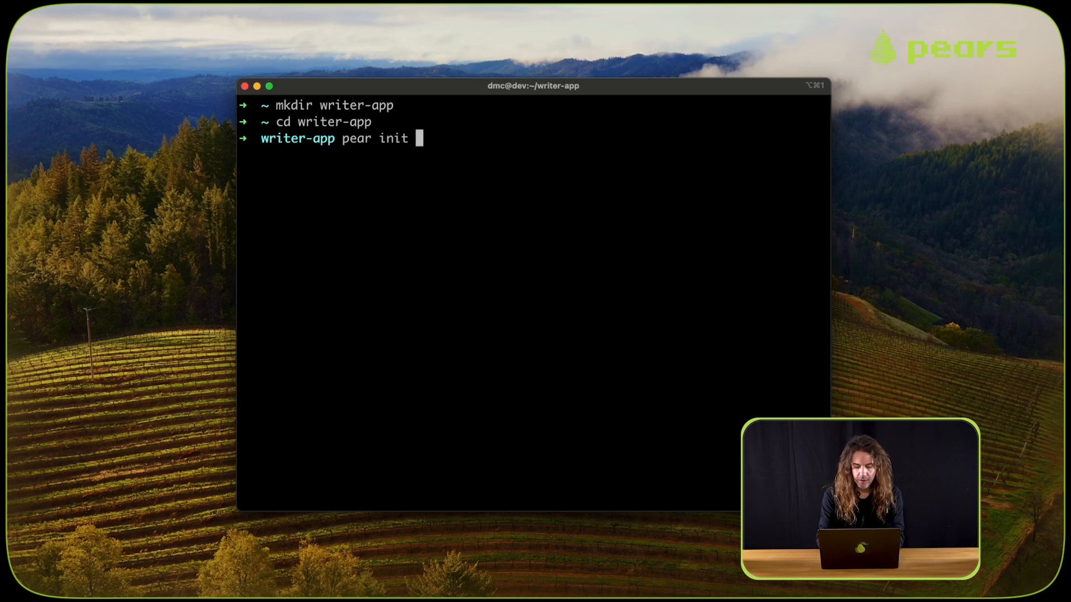
{"action": "type", "text": "-y -t"}
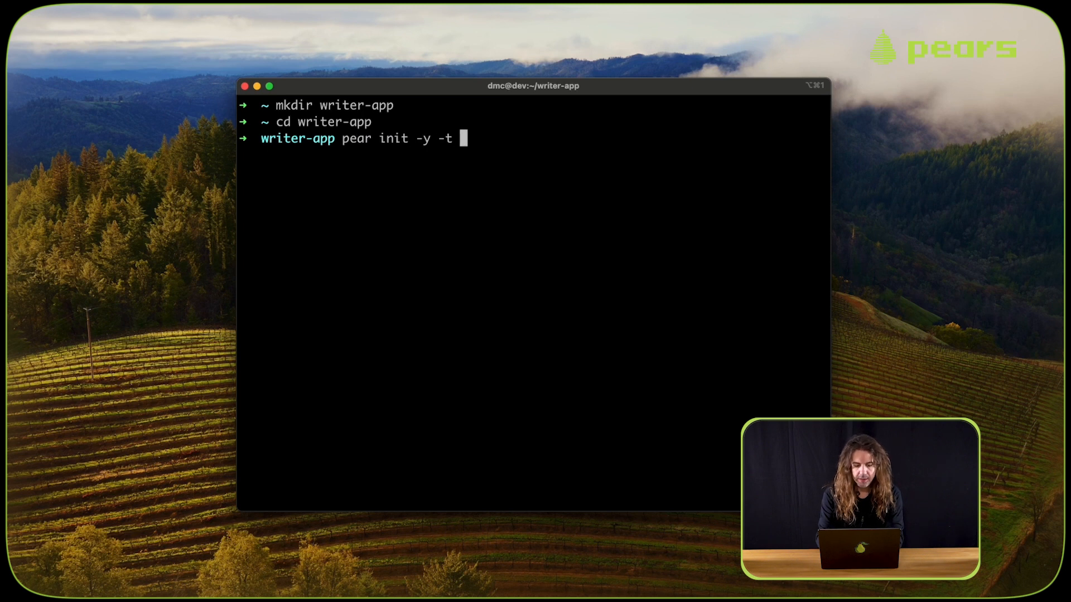
{"action": "type", "text": "terminal"}
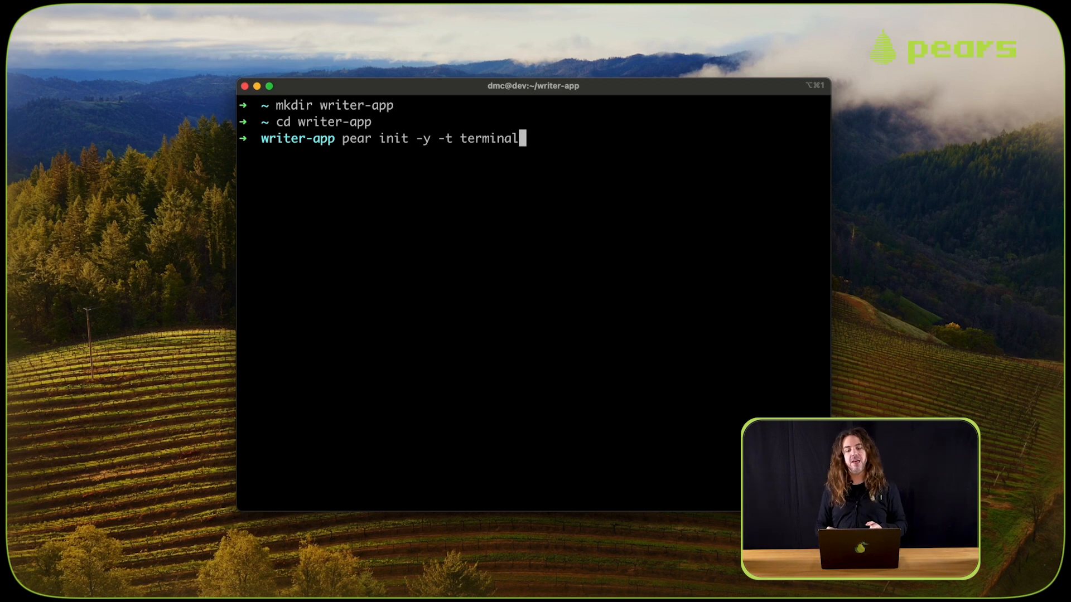
{"action": "key", "text": "Return"}
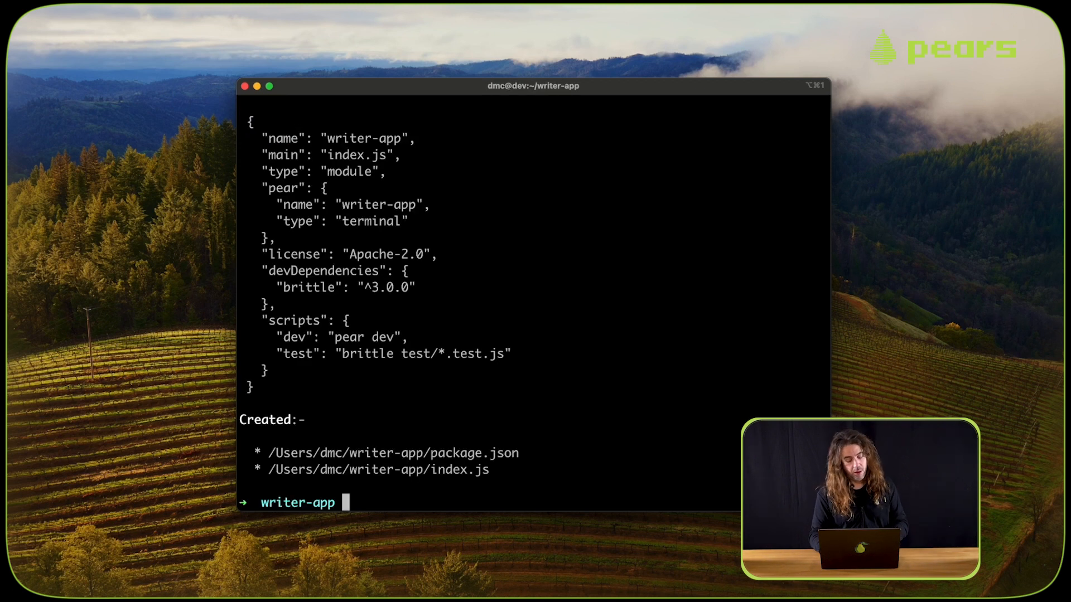
{"action": "mouse_move", "coordinate": [755, 192]}
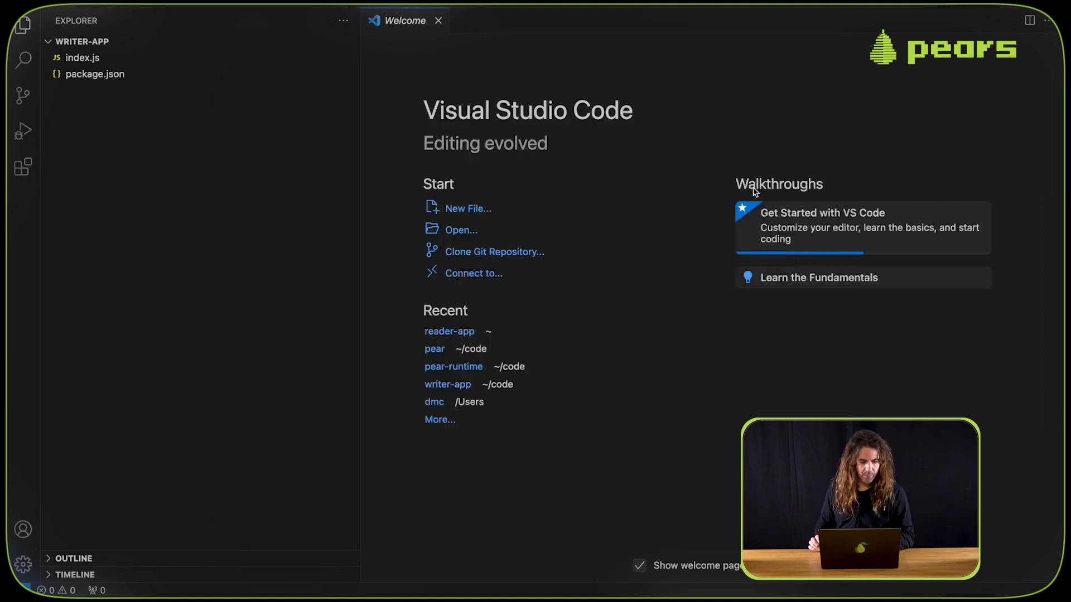
Step: Replace index.js starter code with writer code beginning import path from 'bare-path'
{"action": "left_click", "coordinate": [83, 57]}
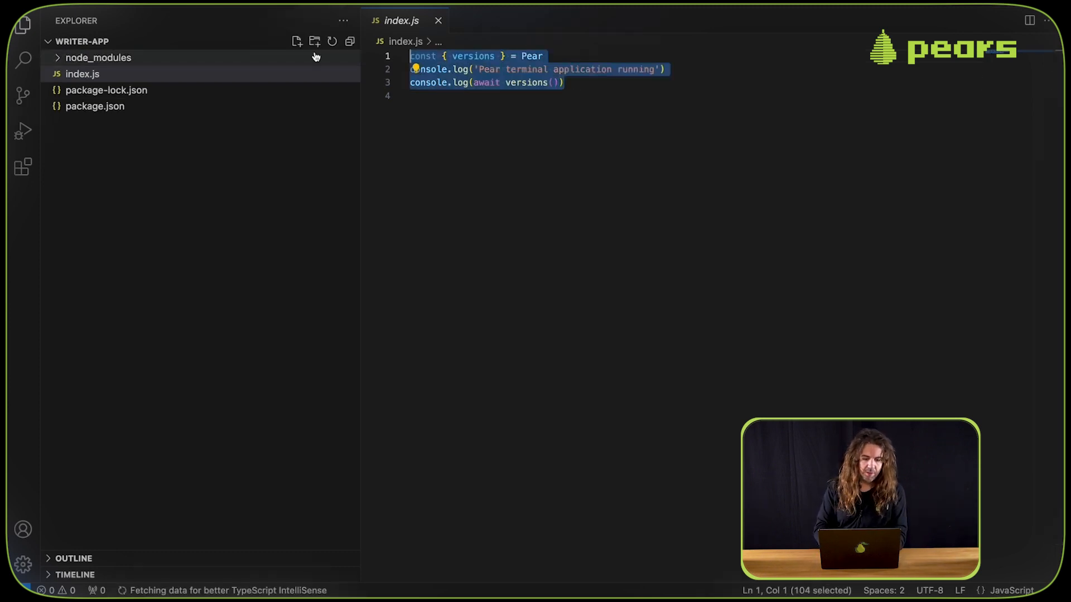
{"action": "type", "text": "import path from 'bare-path'"}
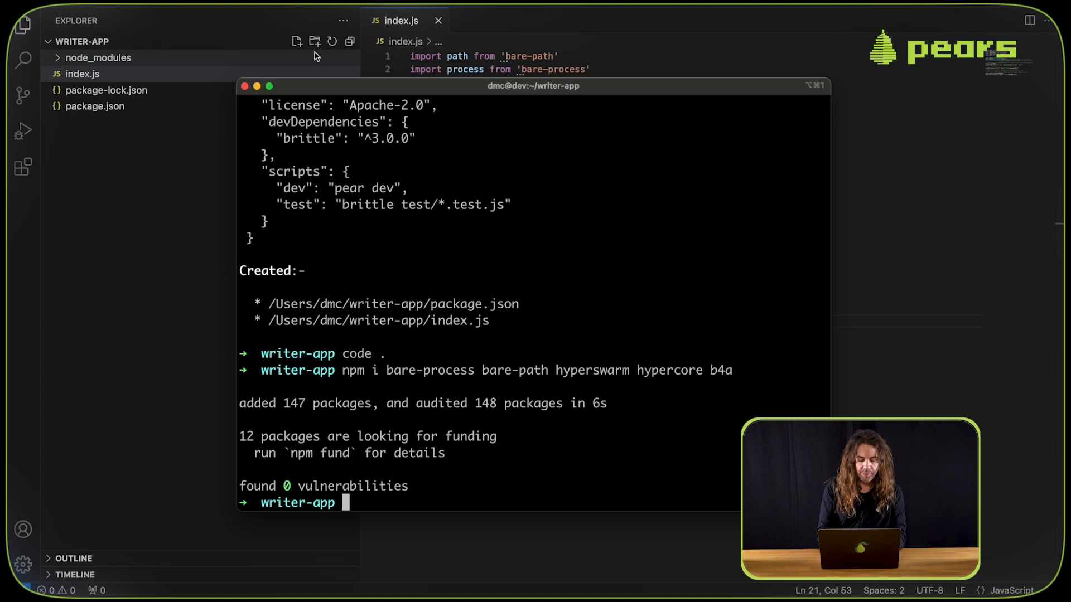
Step: Create the reader-app folder next to writer-app and move into it
{"action": "type", "text": "cd .."}
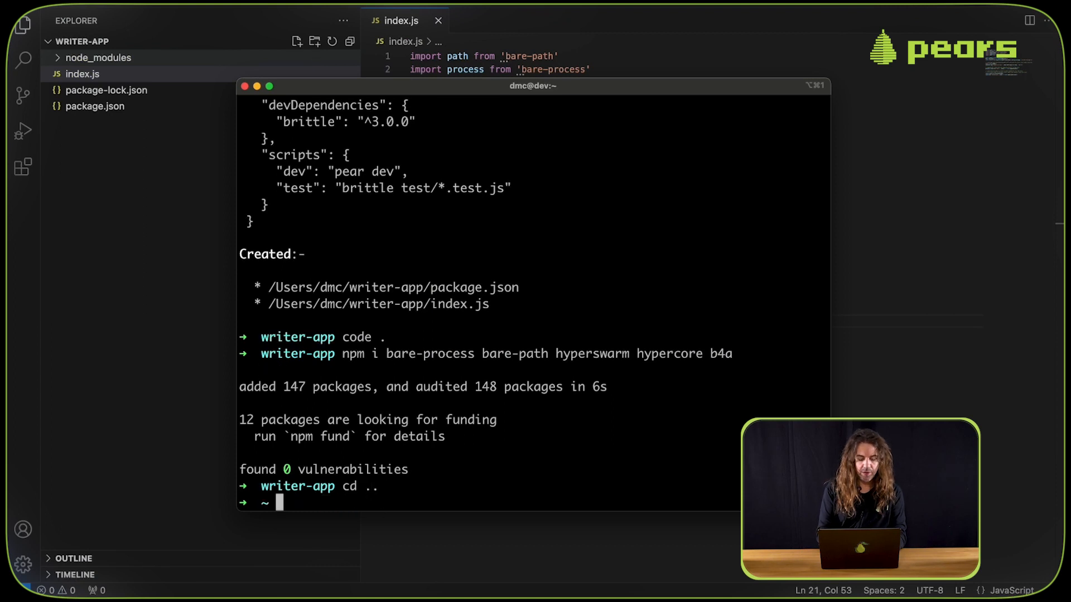
{"action": "type", "text": "mkdir"}
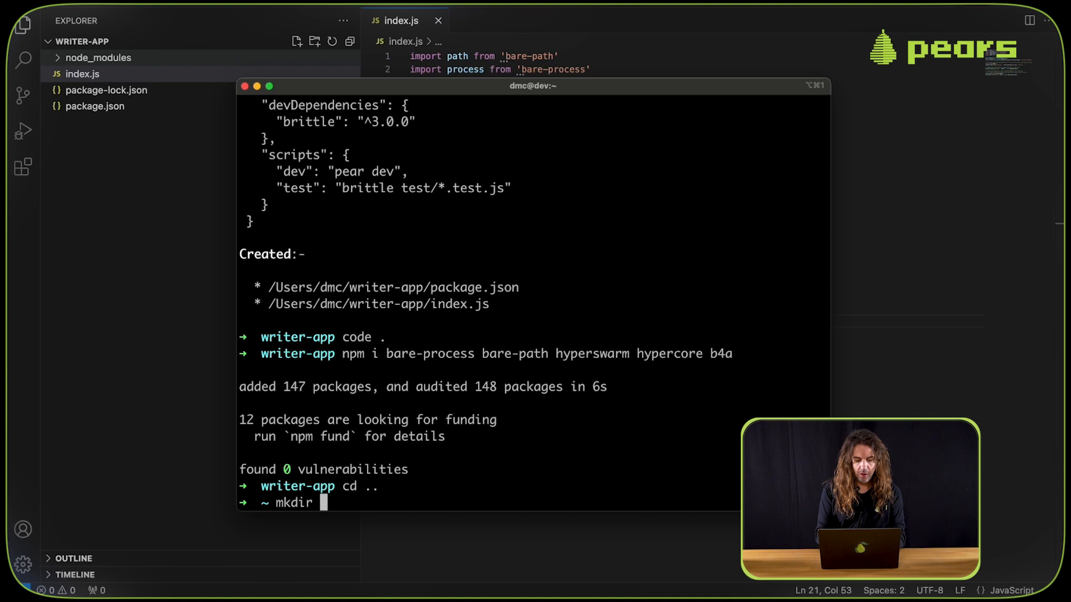
{"action": "type", "text": "reader-app"}
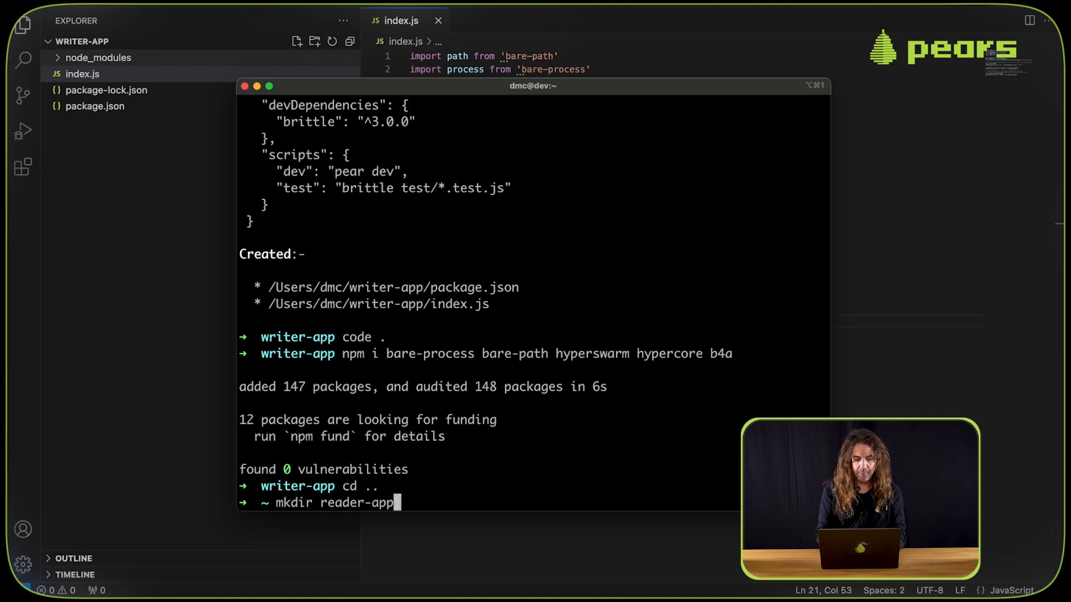
{"action": "key", "text": "Return"}
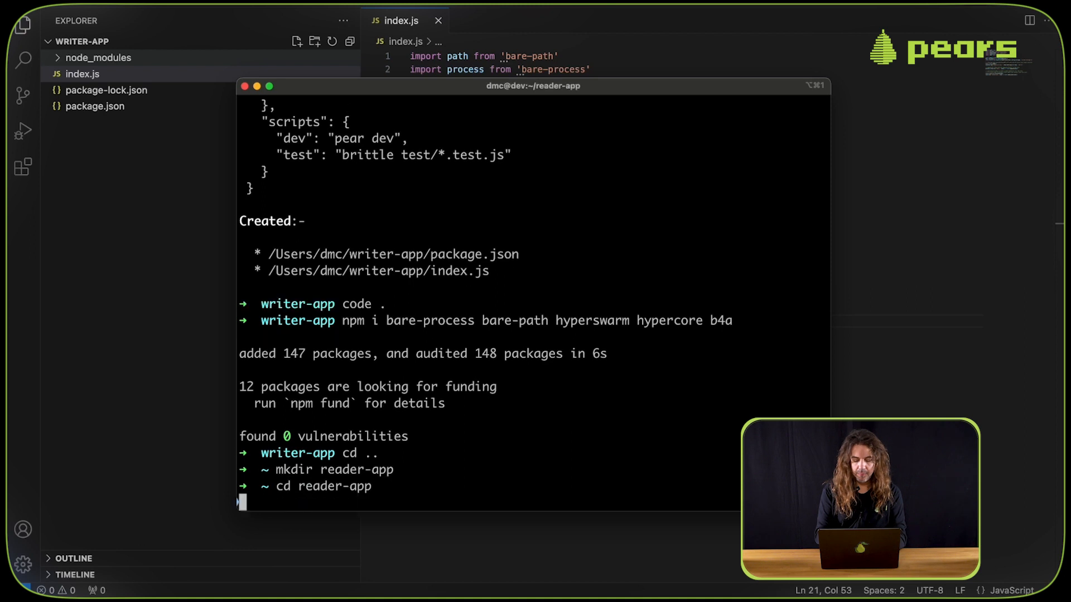
{"action": "key", "text": "Return"}
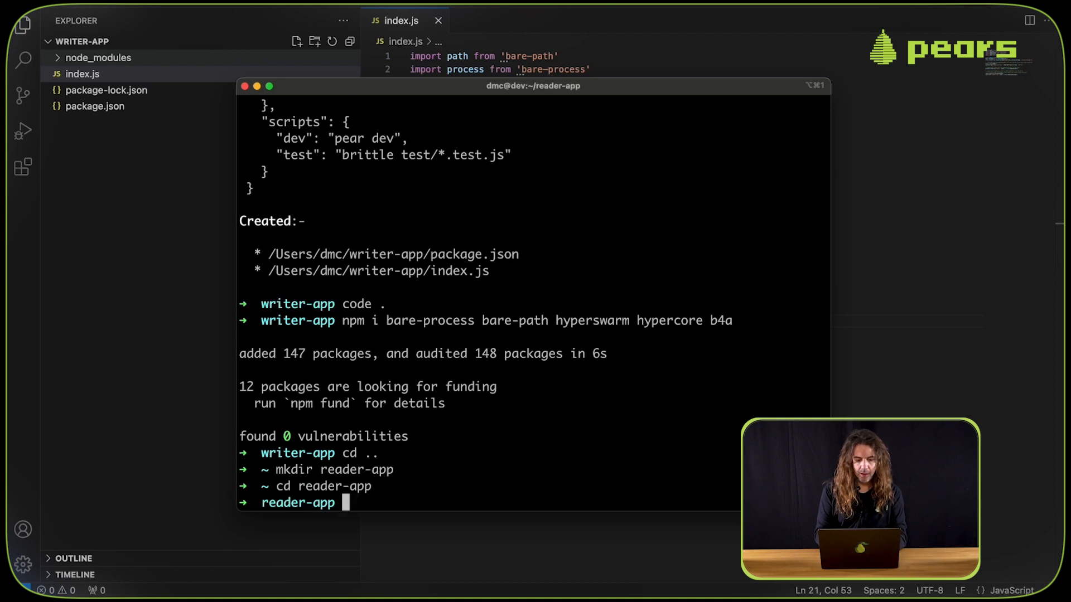
Step: Initialise a terminal-type Pear app in reader-app with pear init -y -t terminal
{"action": "type", "text": "pear init -y"}
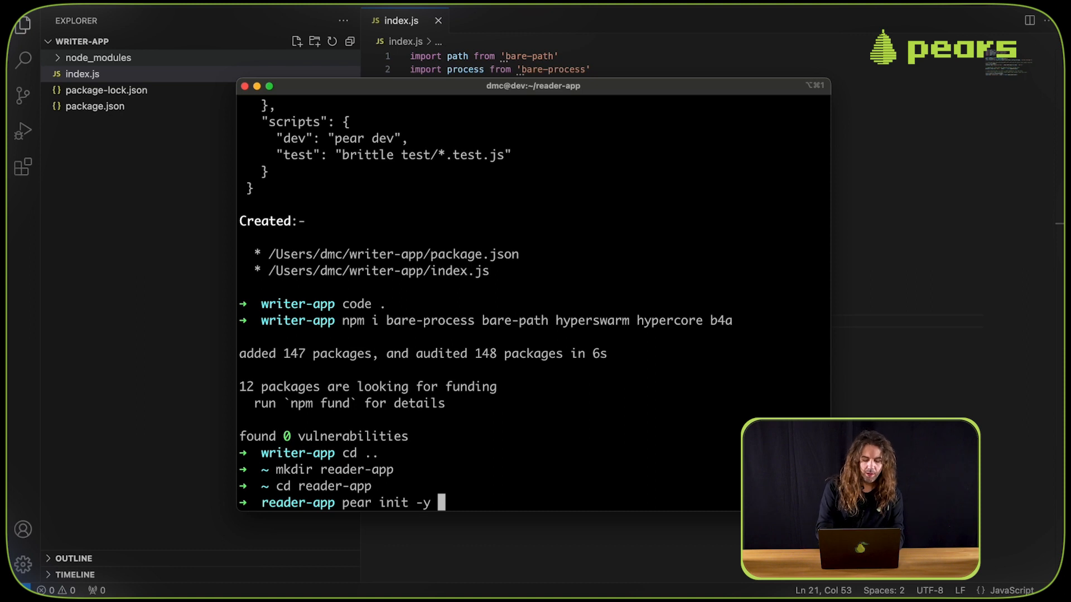
{"action": "type", "text": "-t"}
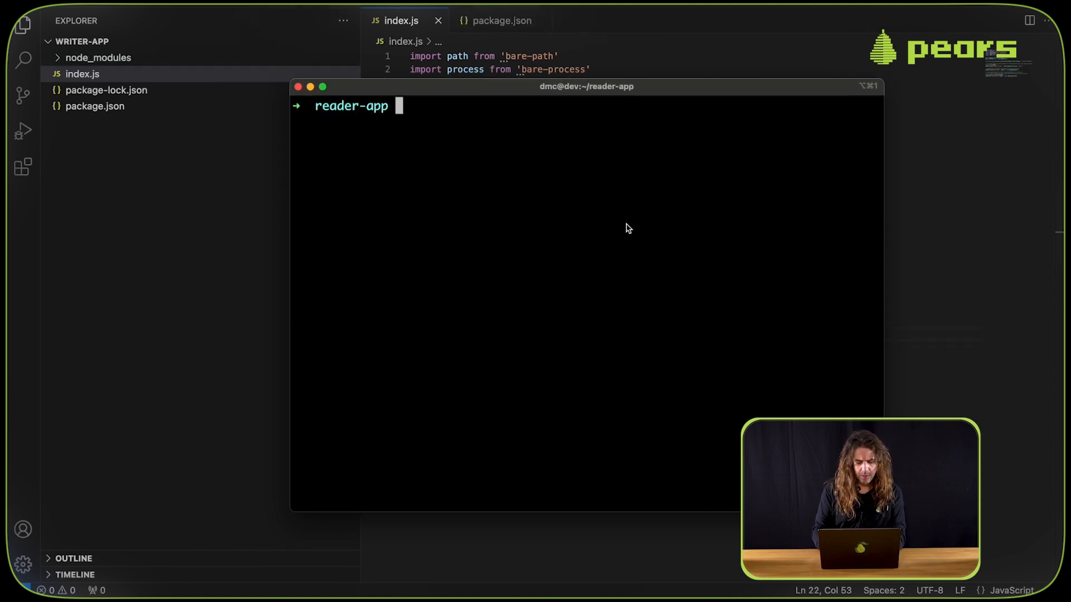
Step: Write reader index.js joining the swarm, replicating the Hypercore and logging streamed blocks
{"action": "key", "text": "Return"}
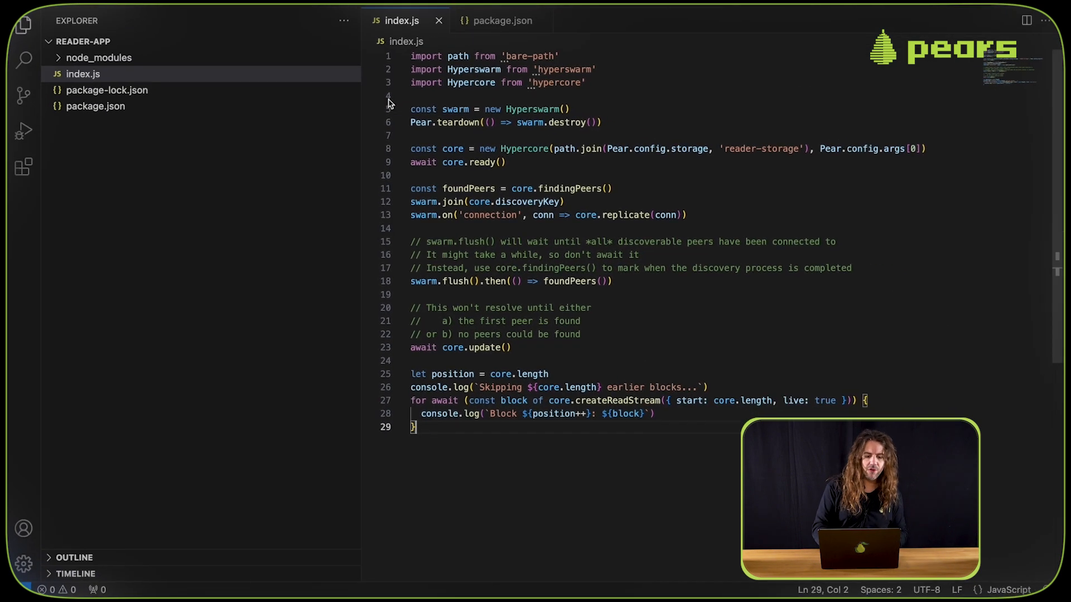
{"action": "mouse_move", "coordinate": [703, 105]}
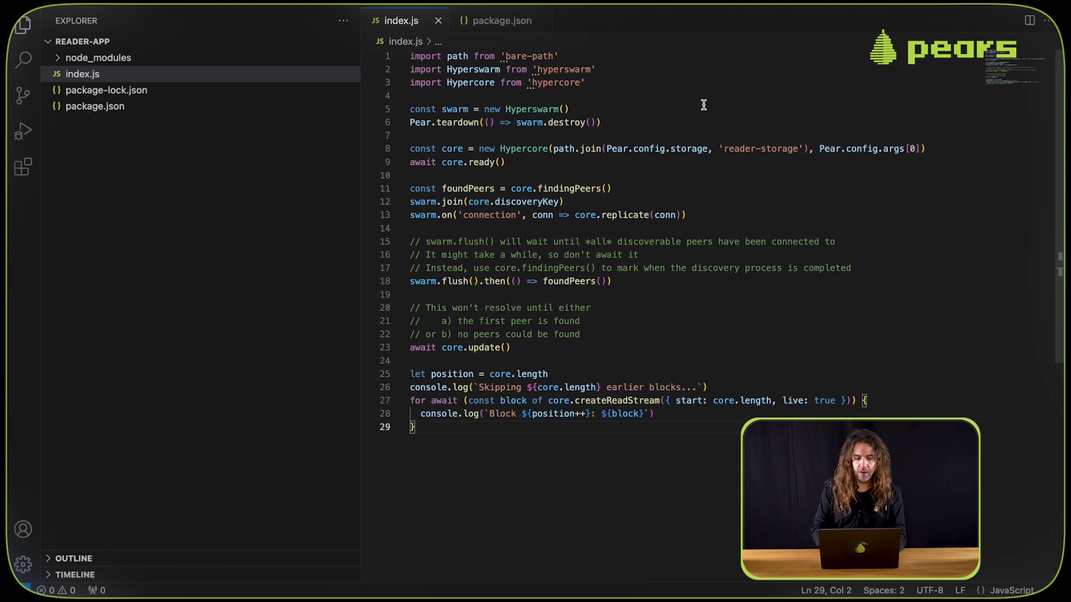
{"action": "mouse_move", "coordinate": [732, 98]}
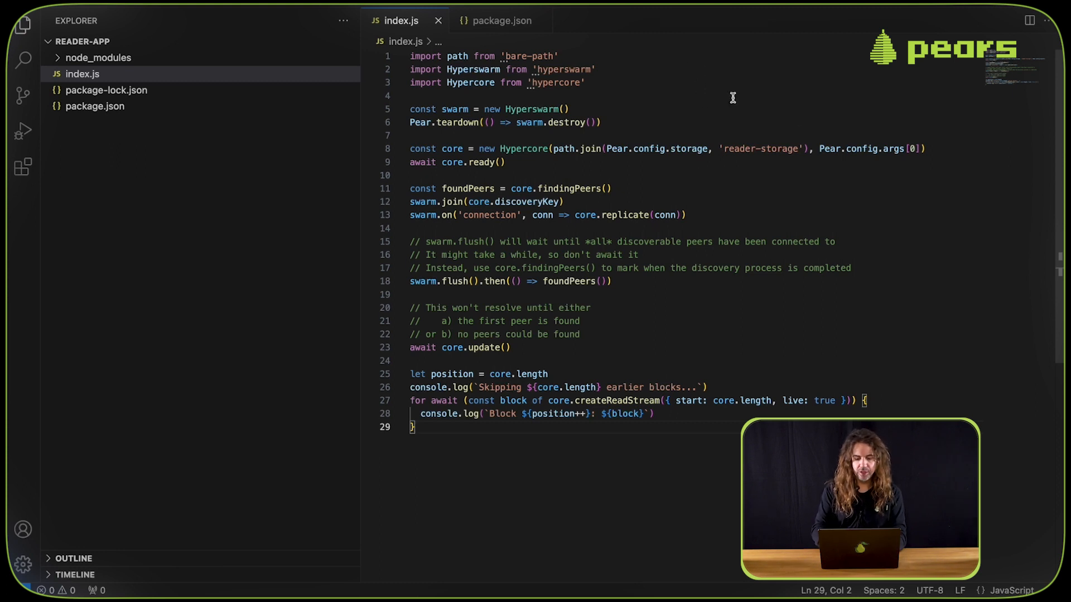
{"action": "mouse_move", "coordinate": [829, 120]}
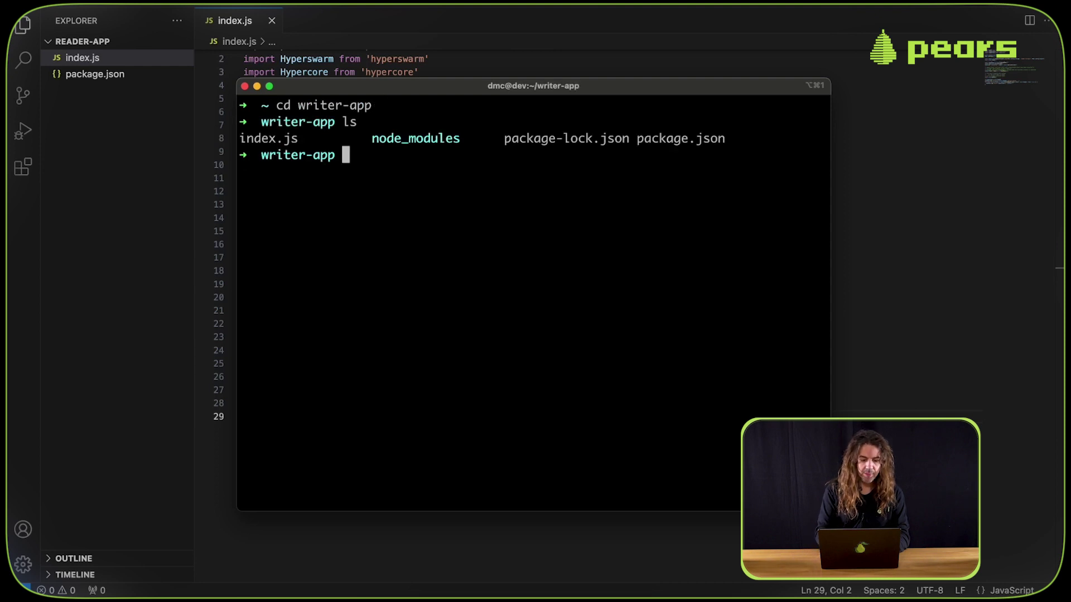
Step: Run pear dev in writer-app so the writer prints its hypercore key
{"action": "type", "text": "pear dev"}
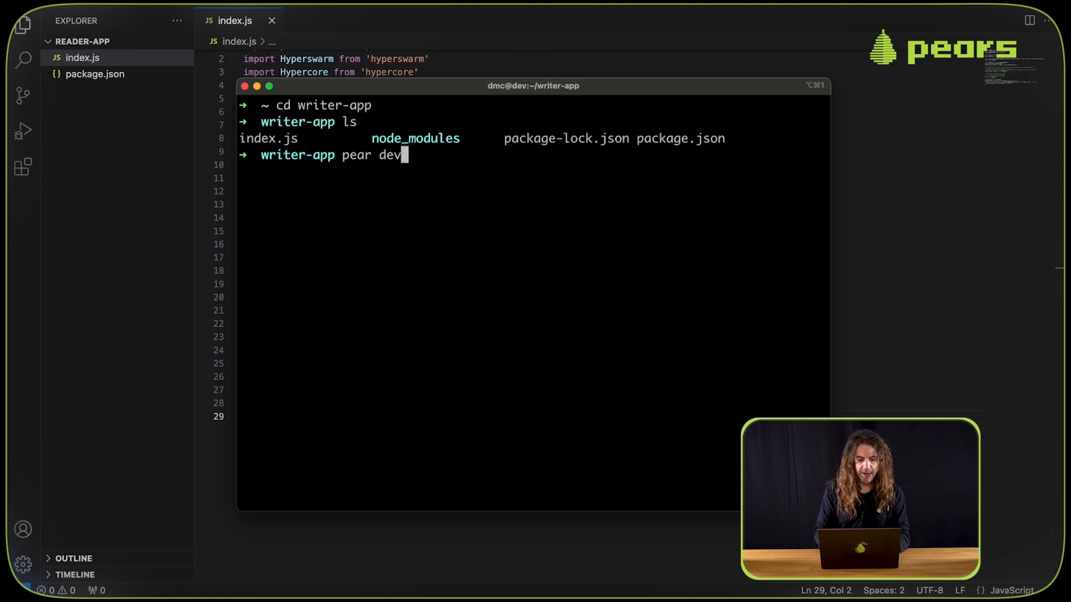
{"action": "key", "text": "Return"}
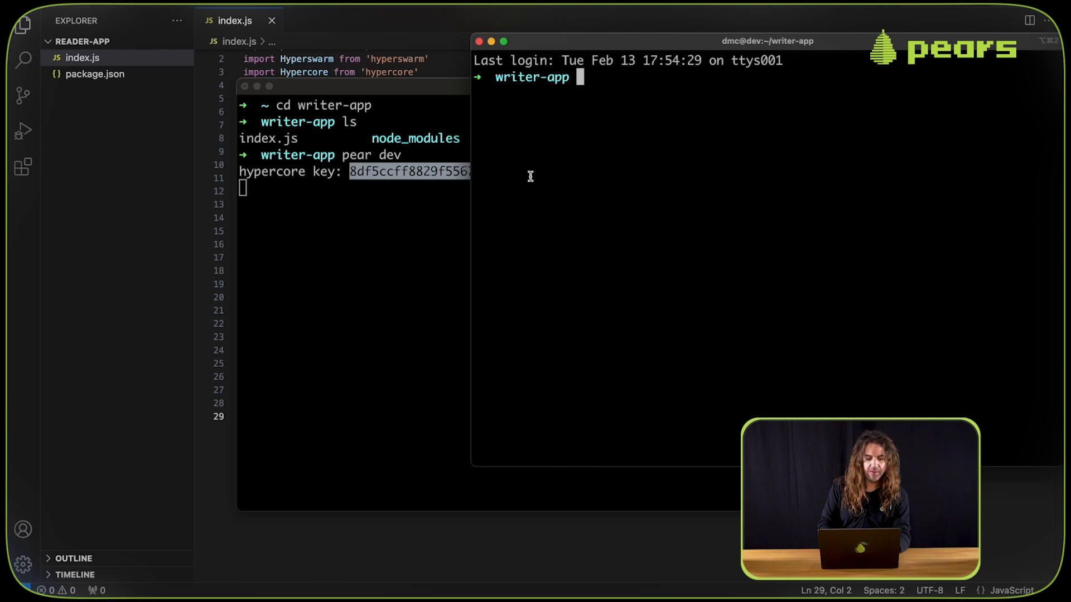
{"action": "type", "text": "cd"}
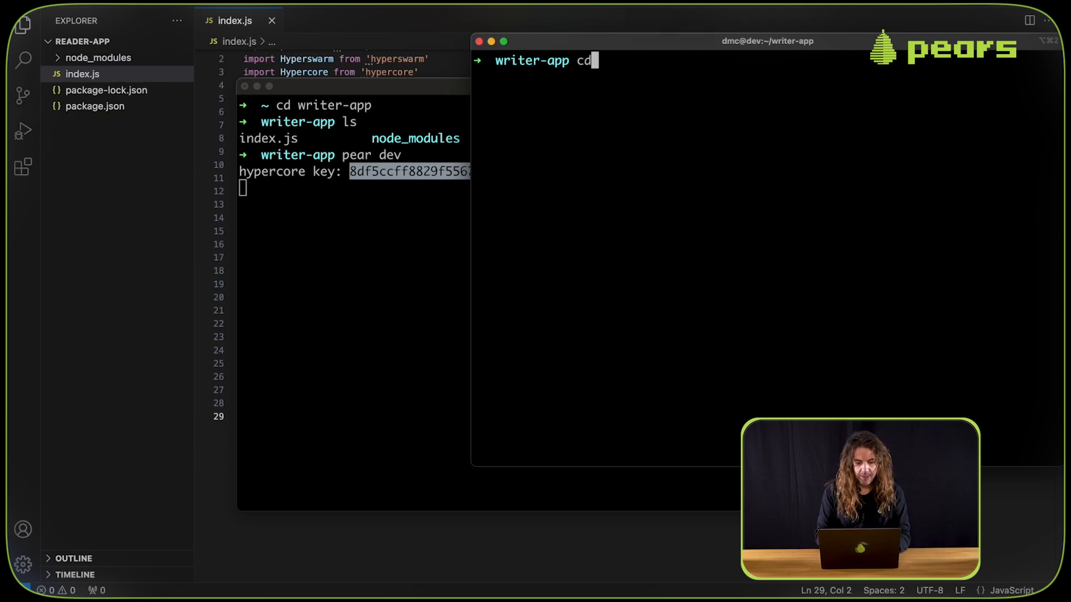
{"action": "key", "text": "Return"}
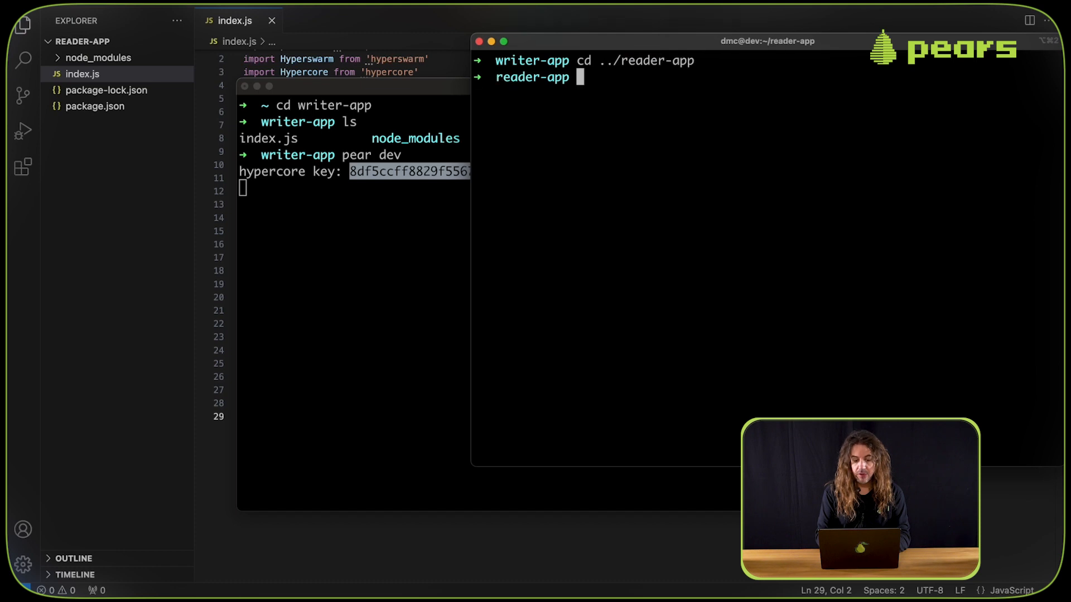
{"action": "type", "text": "pear dev 8df5ccff8829f556703a71f2e377ece47ddcc76989ef4a9a2c3a2d2497504bf3"}
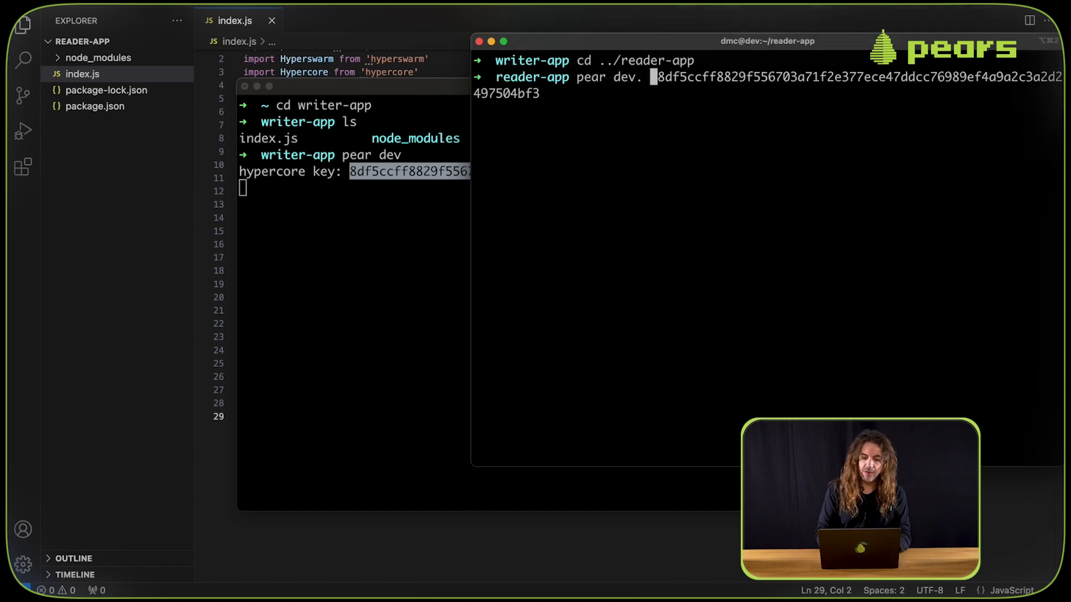
{"action": "key", "text": "Return"}
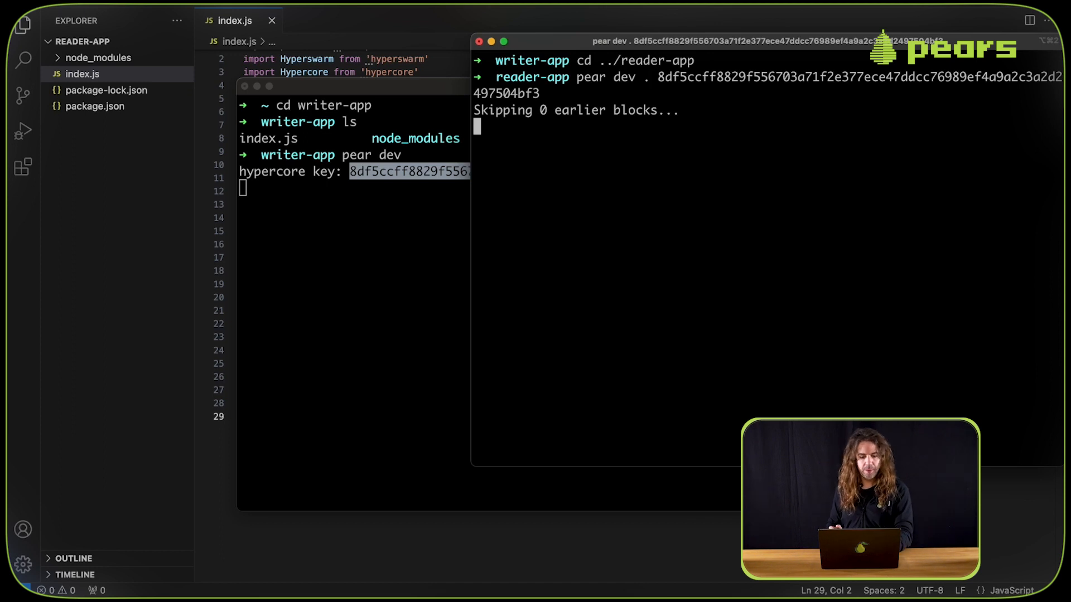
{"action": "mouse_move", "coordinate": [579, 155]}
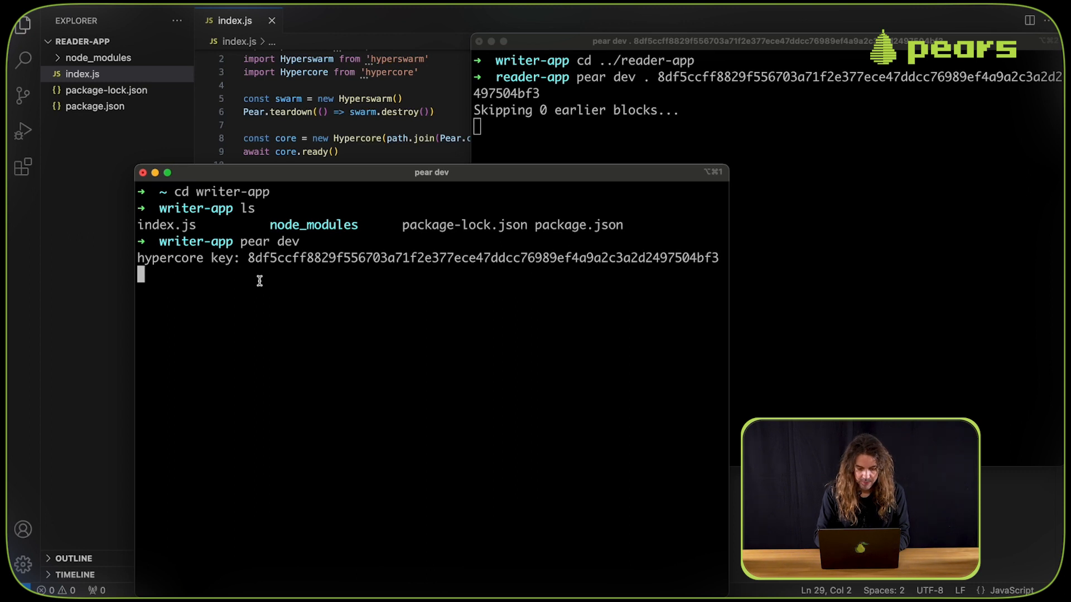
Step: Send 'sup sup sup' from the writer, see it arrive as Block 0, then stop both apps
{"action": "type", "text": "sup sup sup"}
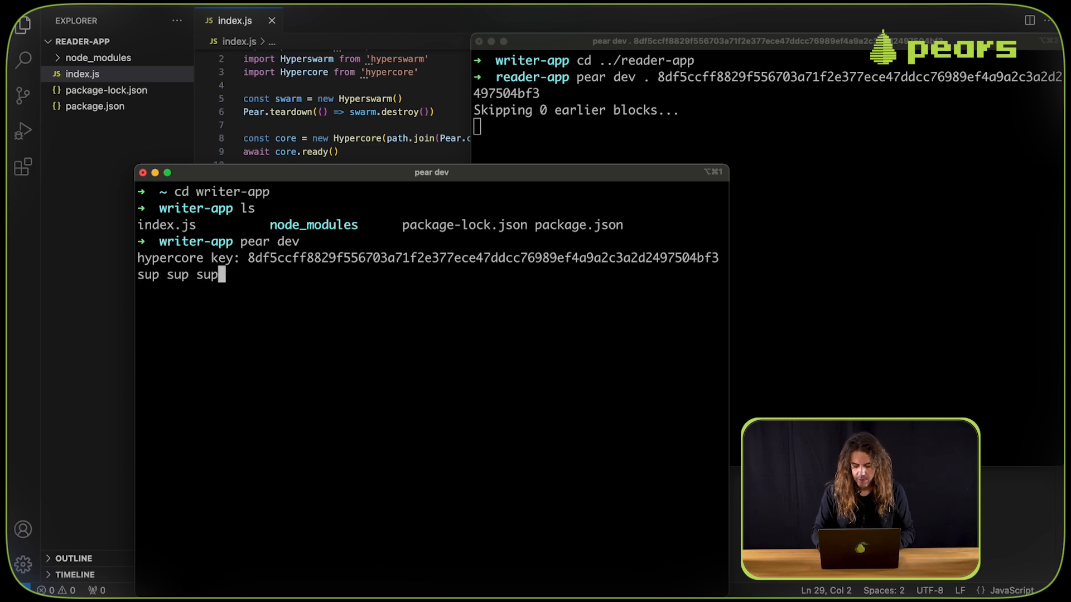
{"action": "key", "text": "Return"}
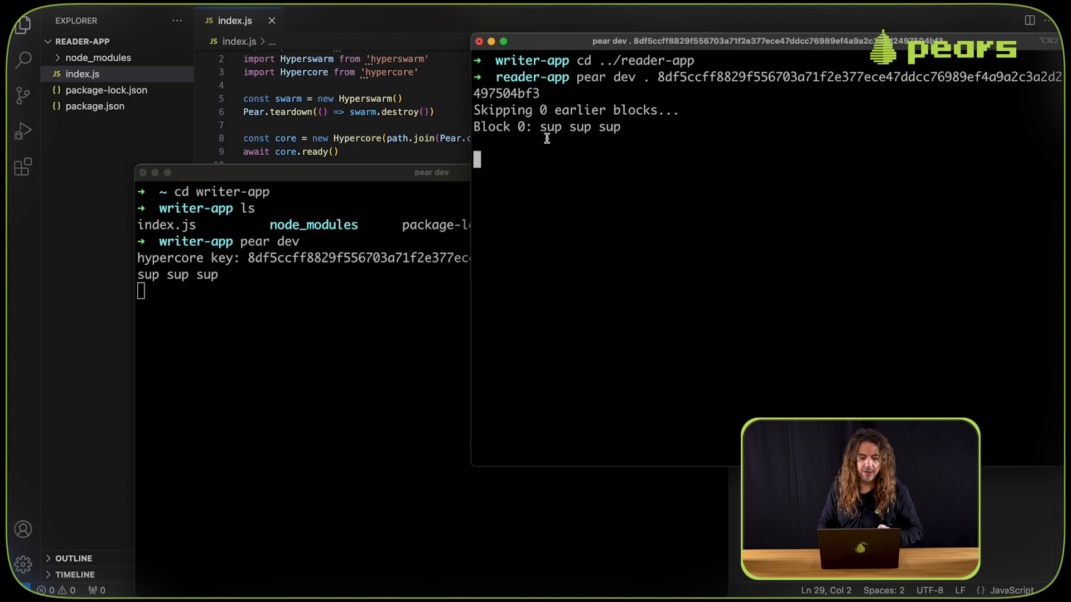
{"action": "mouse_move", "coordinate": [556, 148]}
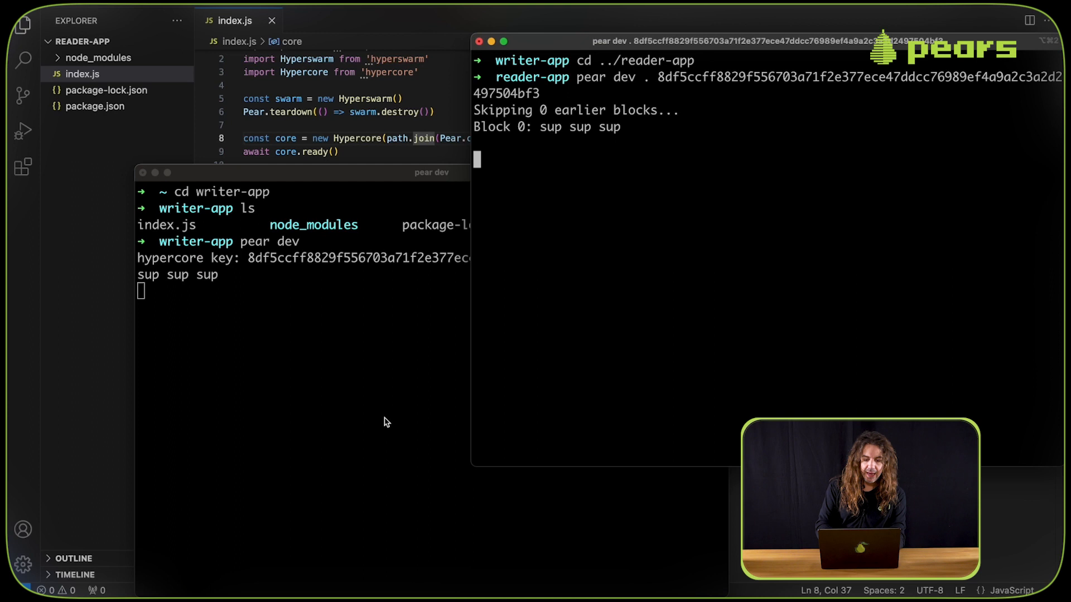
{"action": "mouse_move", "coordinate": [506, 390]}
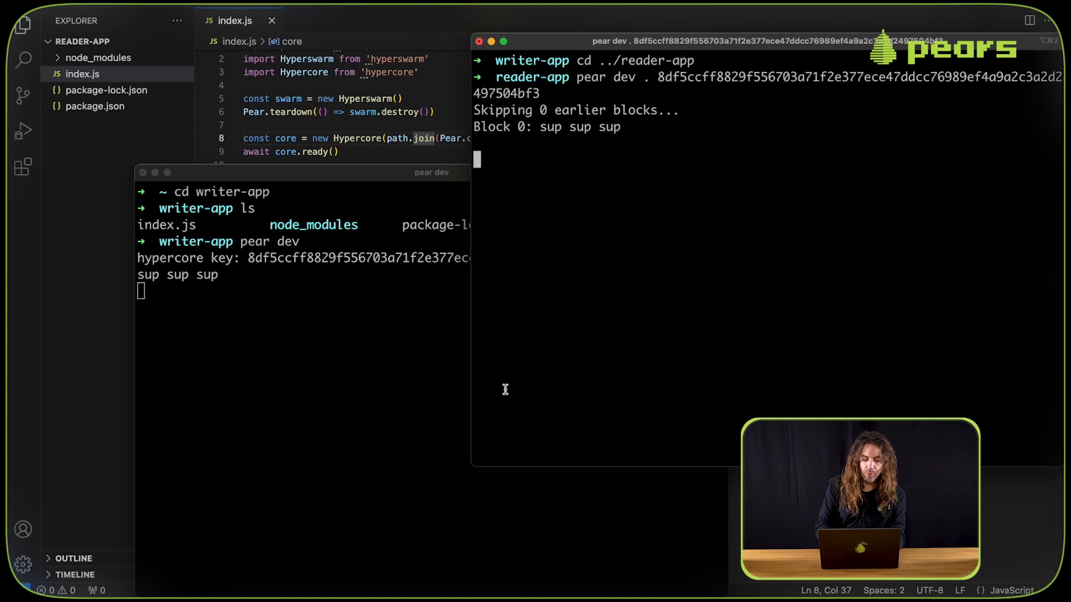
{"action": "key", "text": "ctrl+c"}
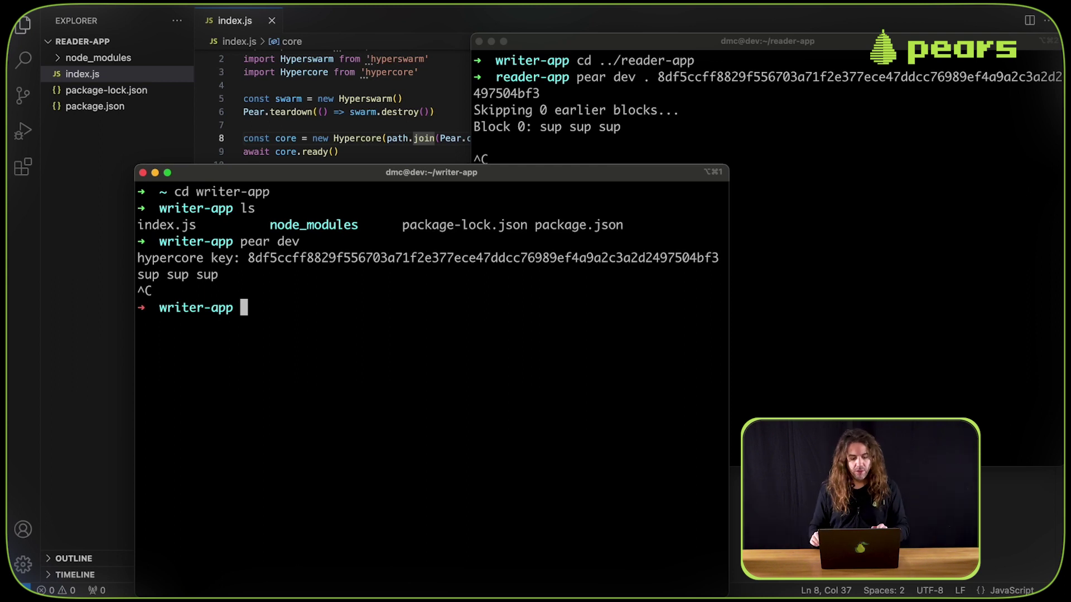
Step: Run pear stage dev so the writer app stages with a pear:// link
{"action": "type", "text": "pear stage"}
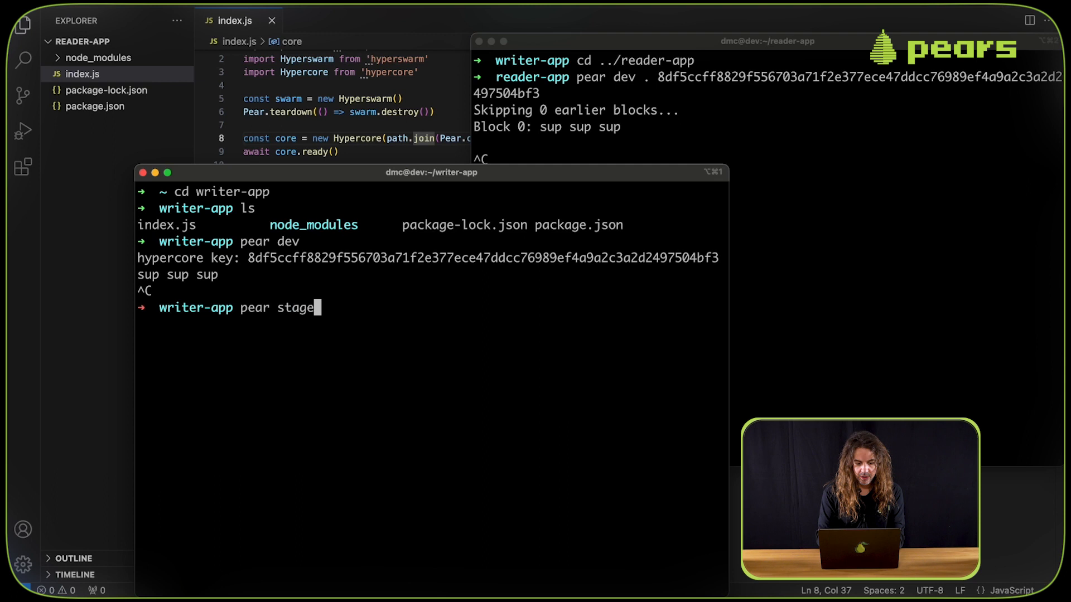
{"action": "key", "text": "Return"}
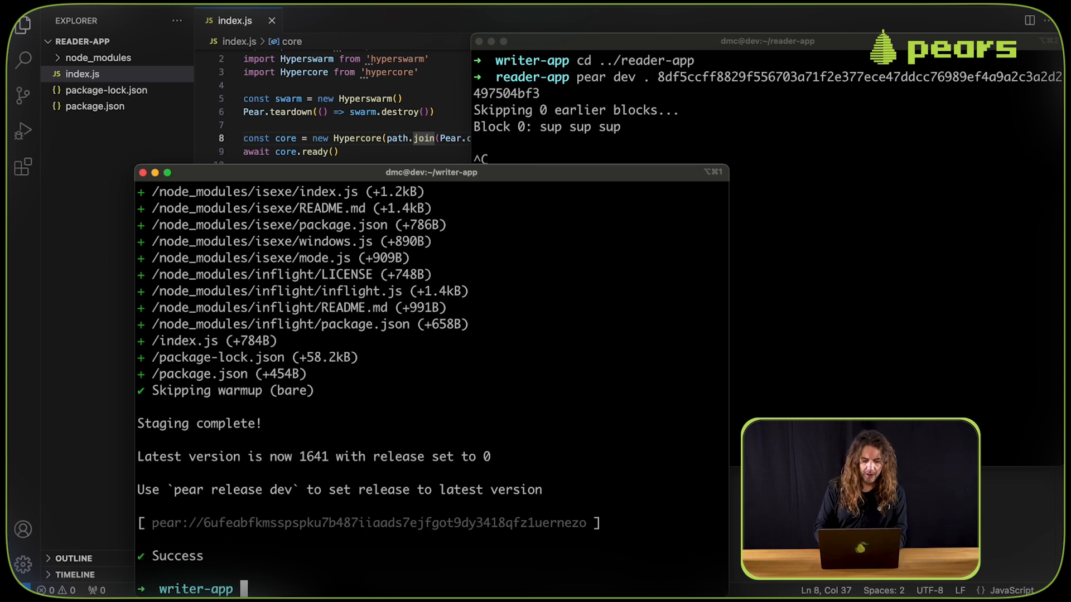
{"action": "type", "text": "pear stag"}
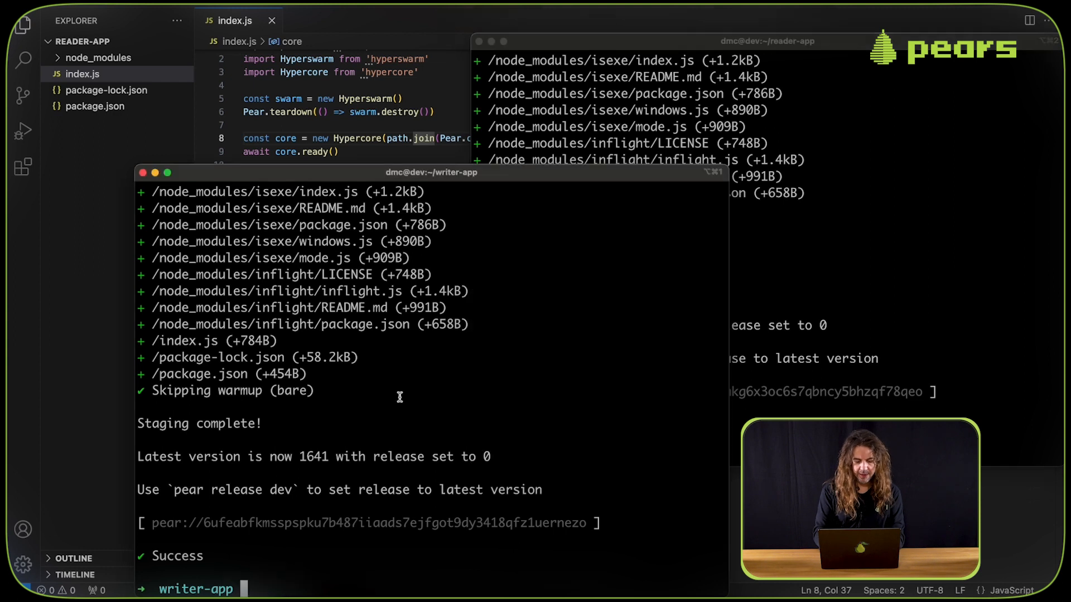
Step: Seed the staged writer with pear seed dev and stage the reader app
{"action": "type", "text": "pear seed dev"}
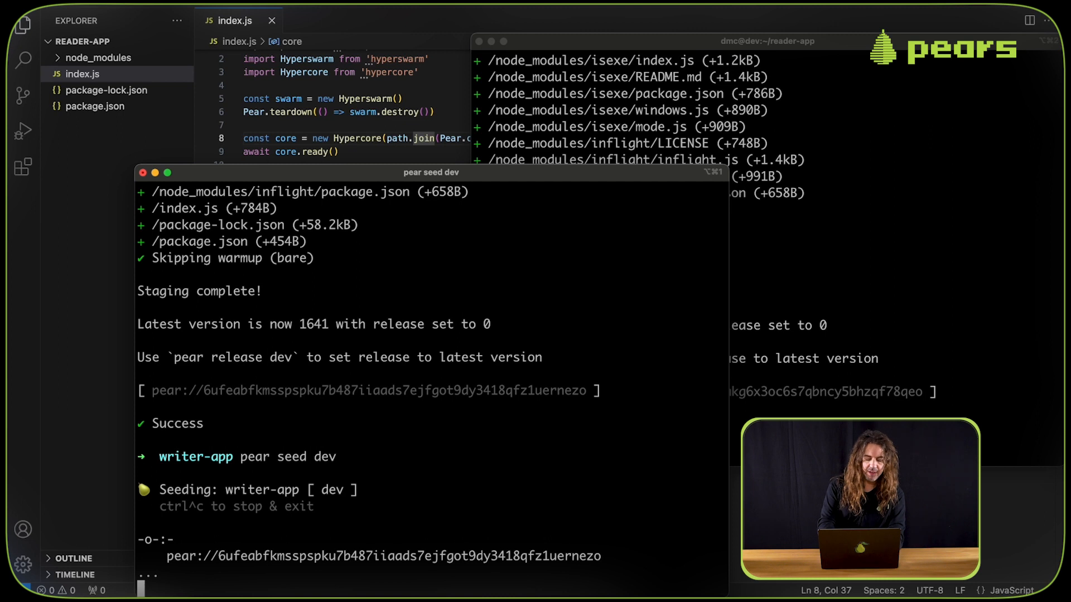
{"action": "scroll", "scroll_direction": "down", "scroll_amount": 3}
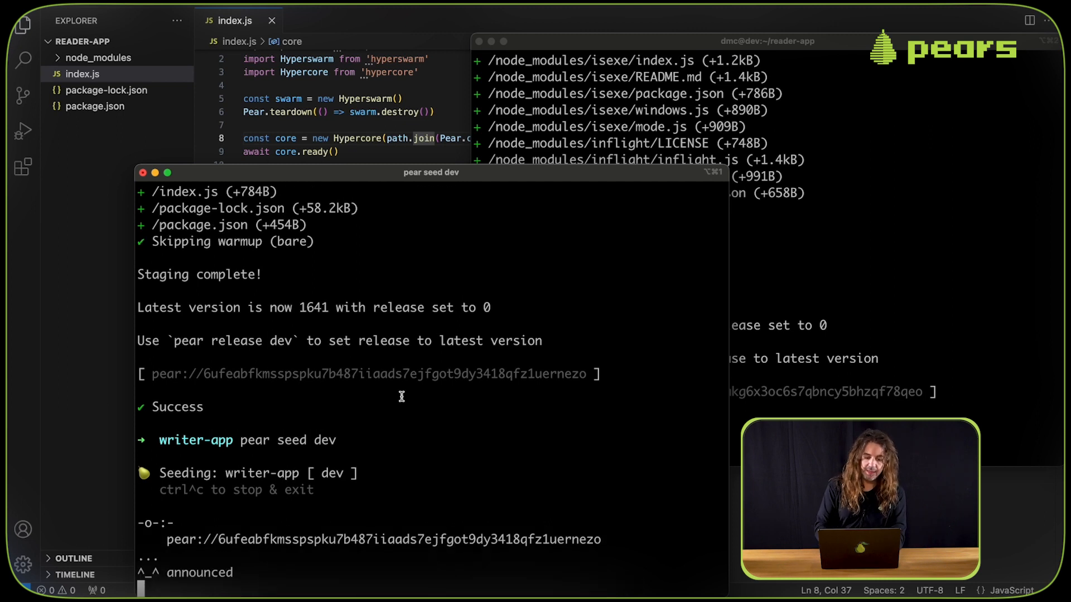
{"action": "mouse_move", "coordinate": [794, 324]}
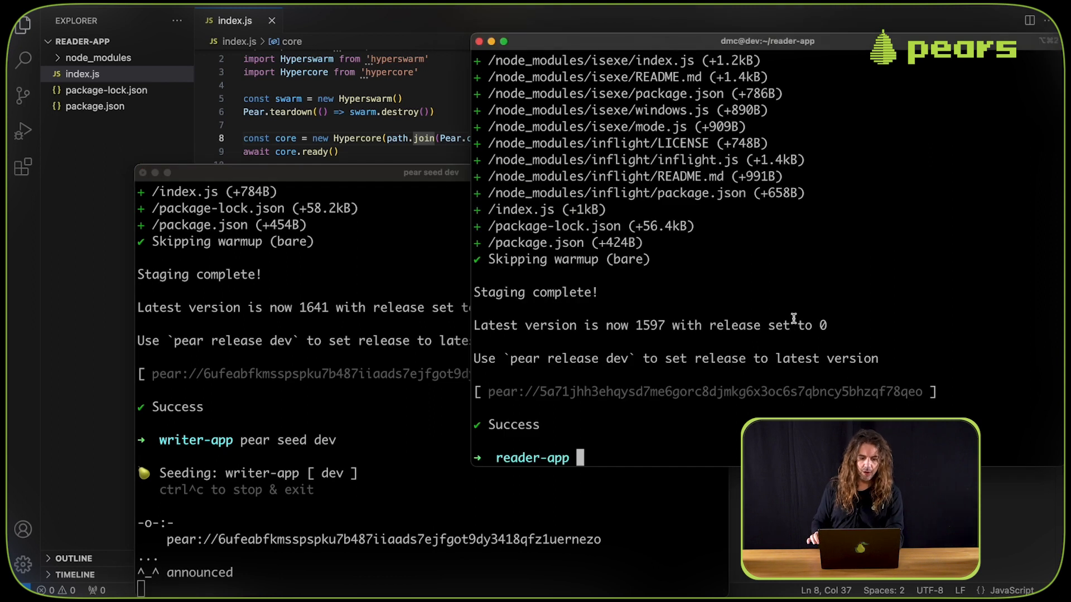
{"action": "type", "text": "pear seed"}
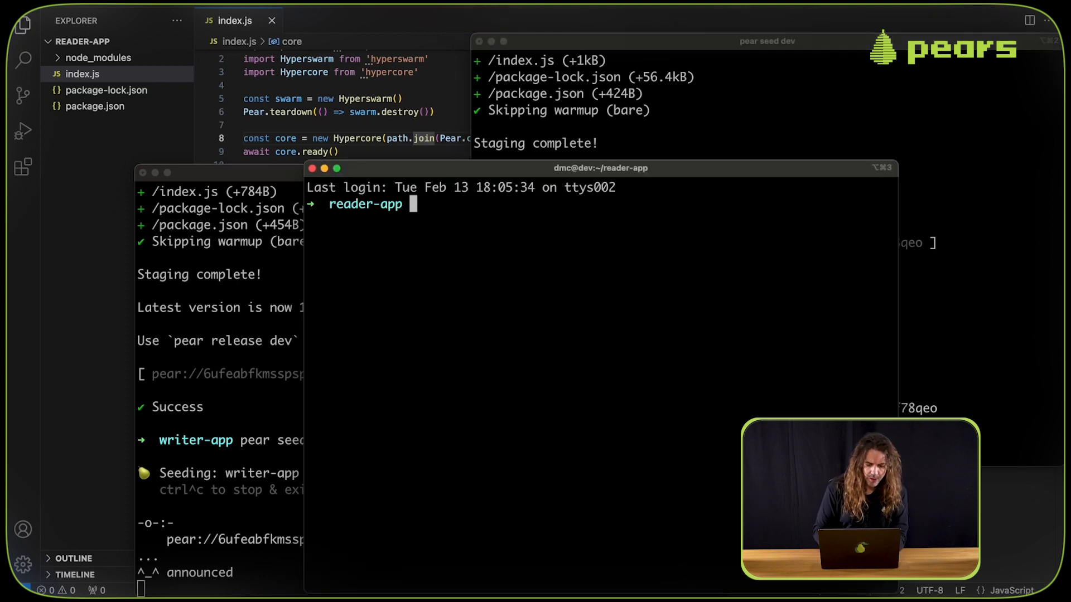
Step: Launch the staged writer with pear run and its pear:// link, printing a new key
{"action": "type", "text": "pear run"}
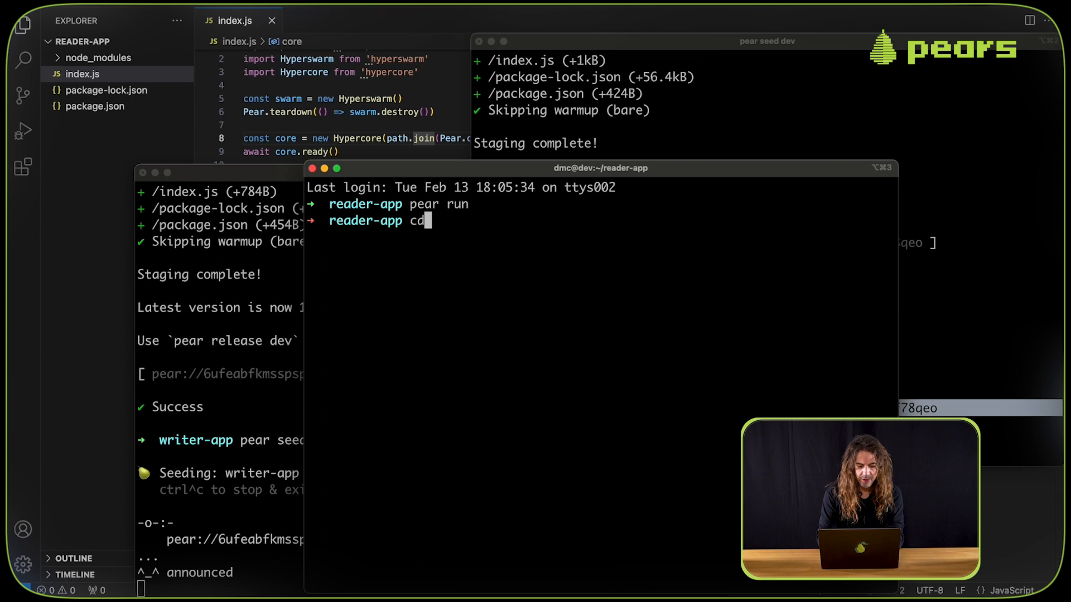
{"action": "type", "text": "p"}
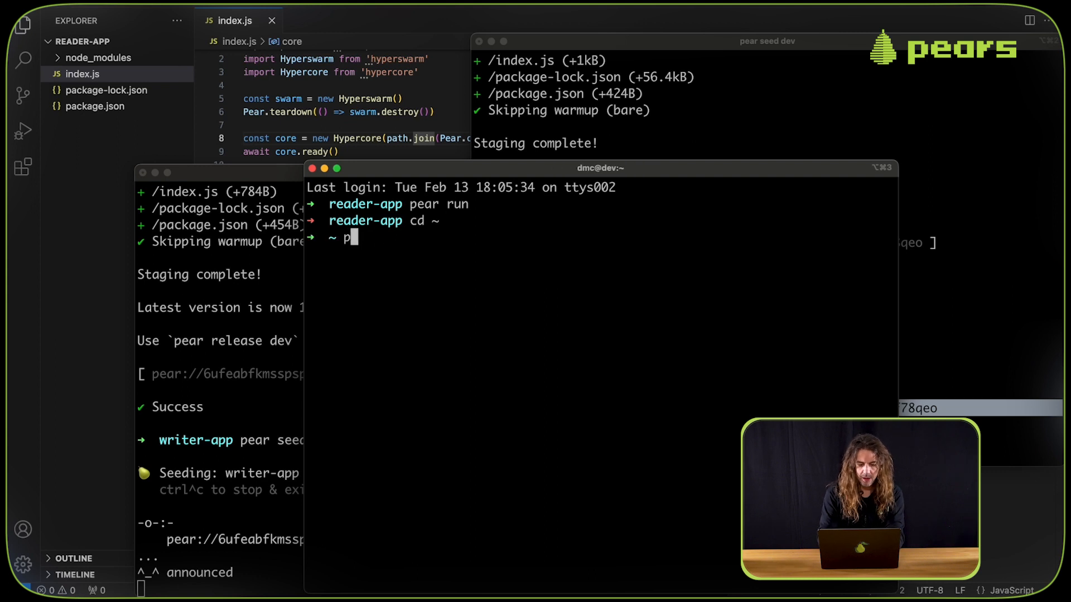
{"action": "type", "text": "ear run pear://6ufeabfkmsspspku7b487iiaads7ejfgot9dy3418qfz1uernezo"}
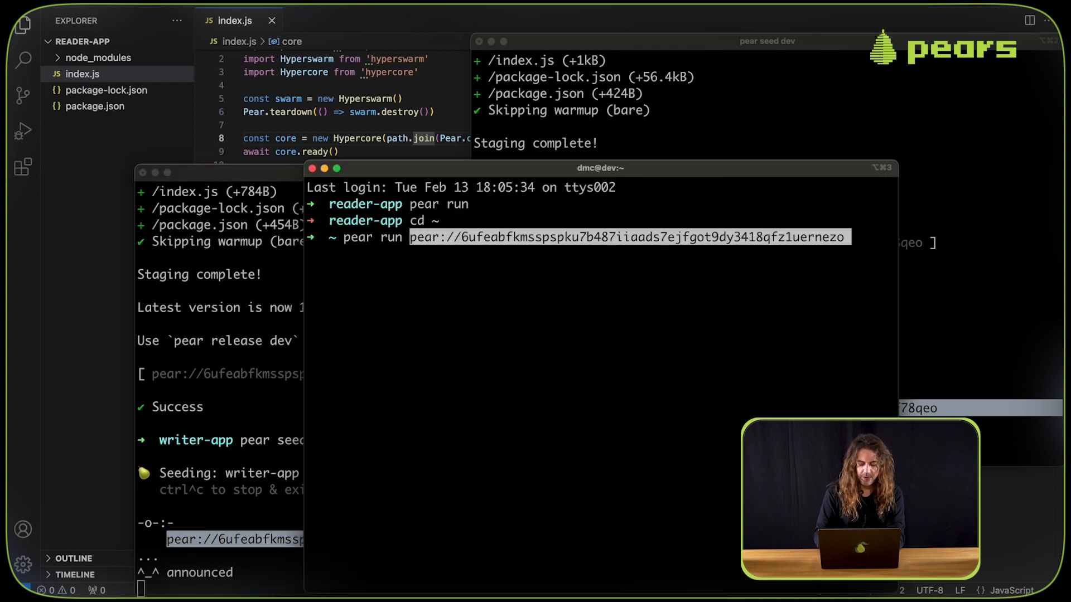
{"action": "key", "text": "Return"}
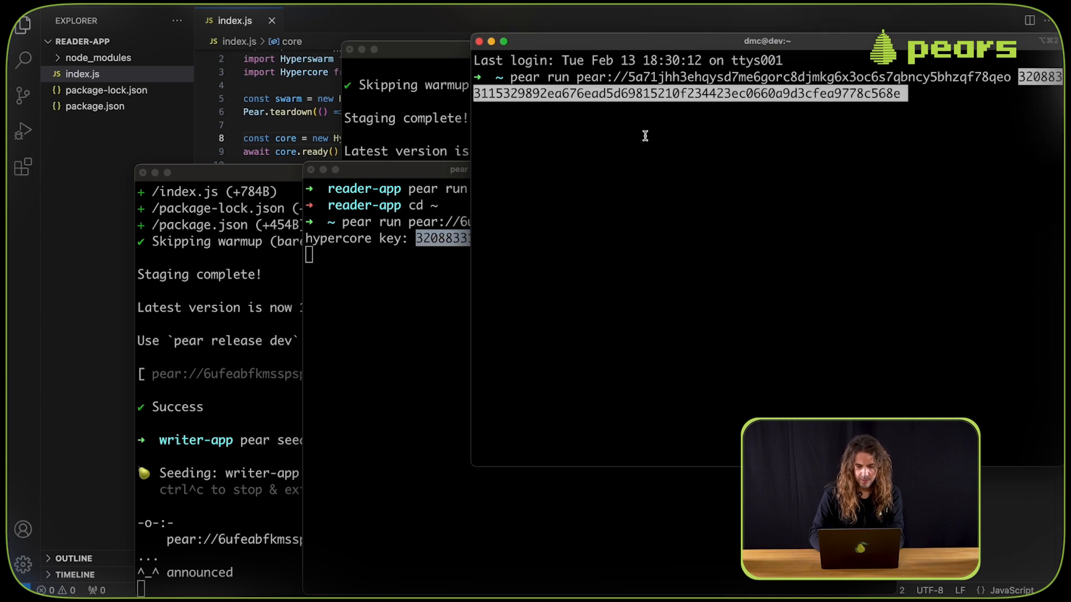
Step: Run `pear run` with the reader's pear:// link and writer's hypercore key, waiting for blocks
{"action": "key", "text": "Return"}
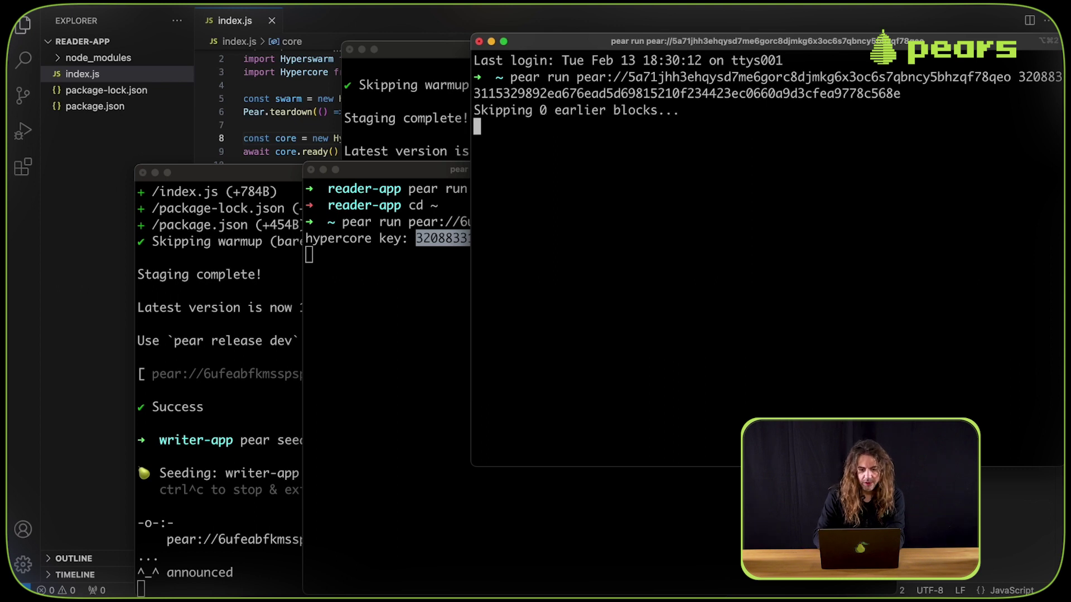
{"action": "mouse_move", "coordinate": [707, 118]}
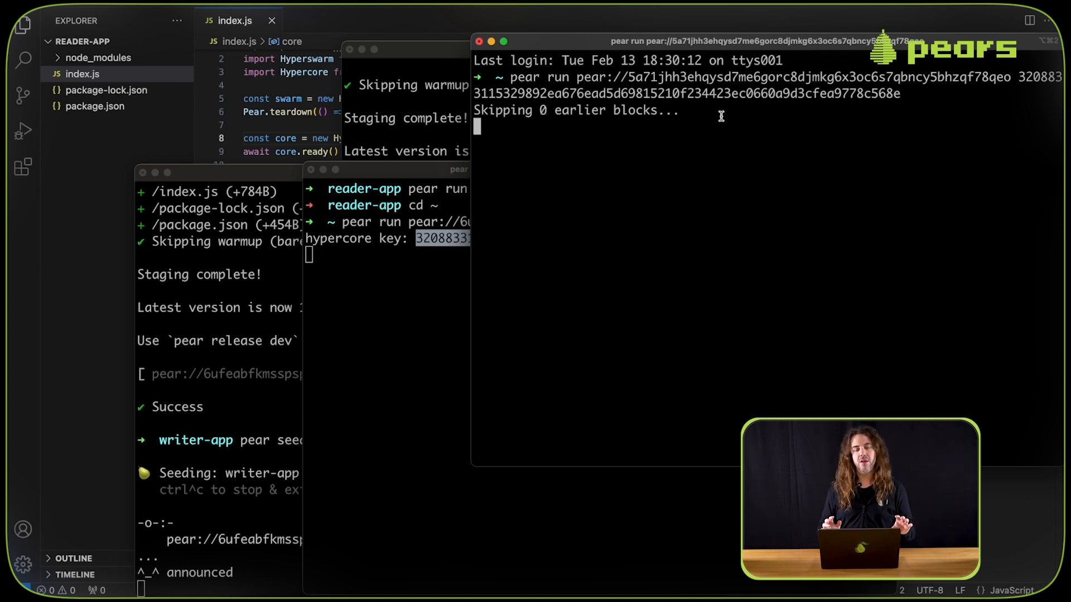
{"action": "mouse_move", "coordinate": [477, 207]}
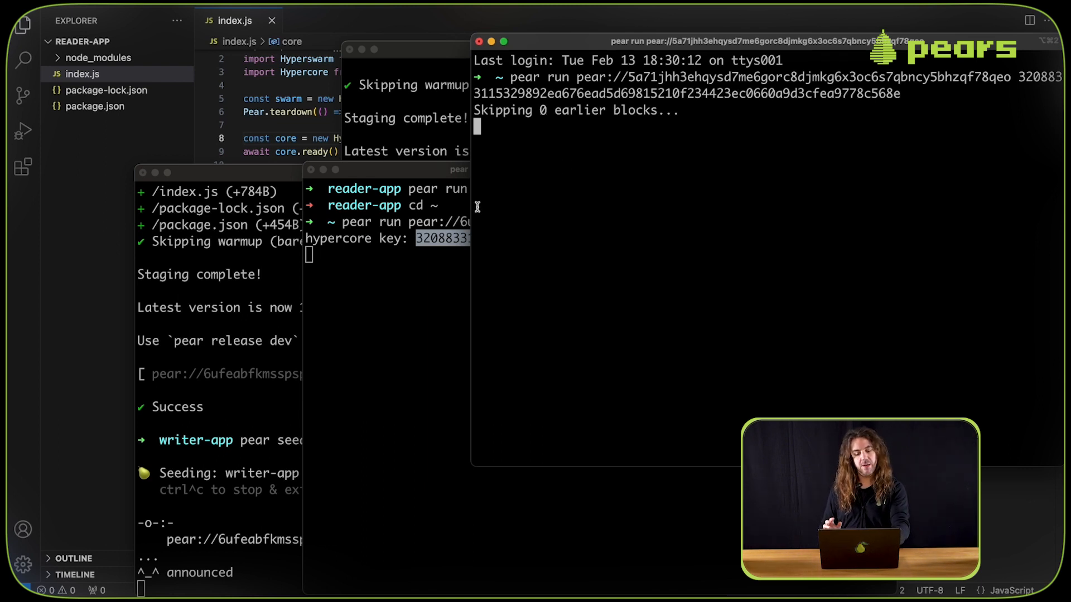